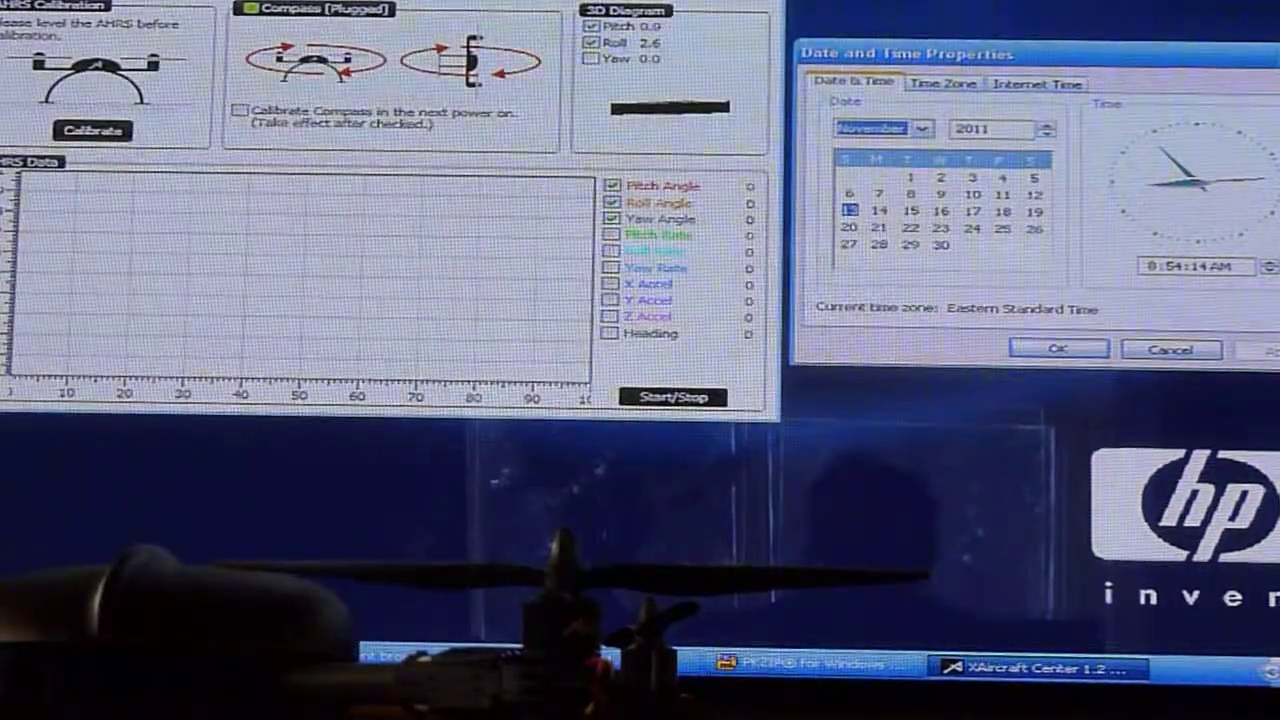
Run the AHRS calibration with the craft level and acknowledge the 'AHRS Calibrated' message.
left_click(92, 130)
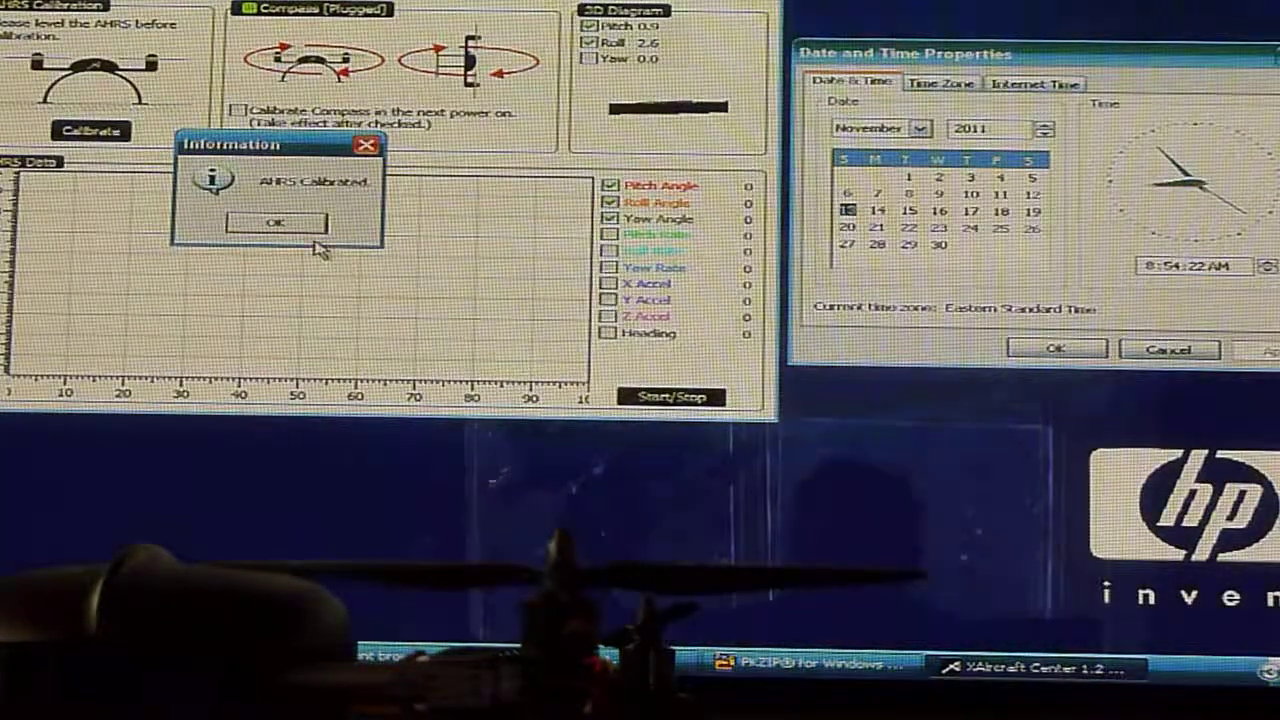
left_click(284, 220)
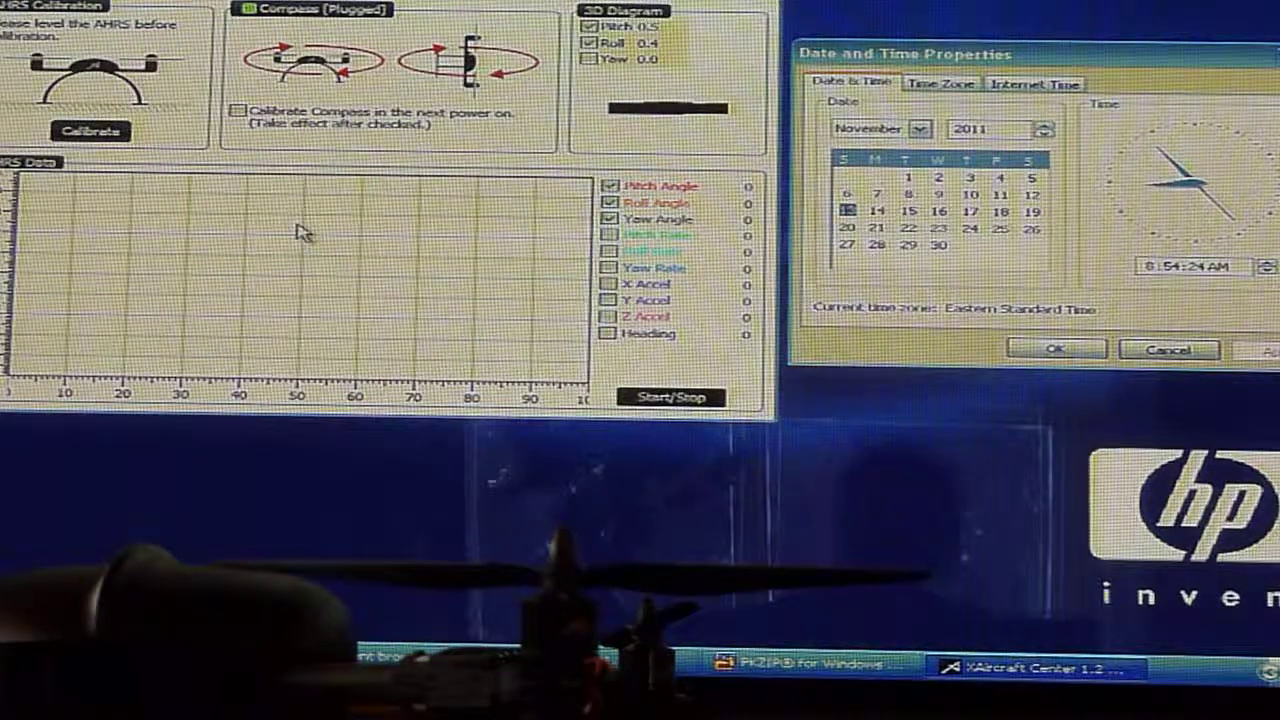